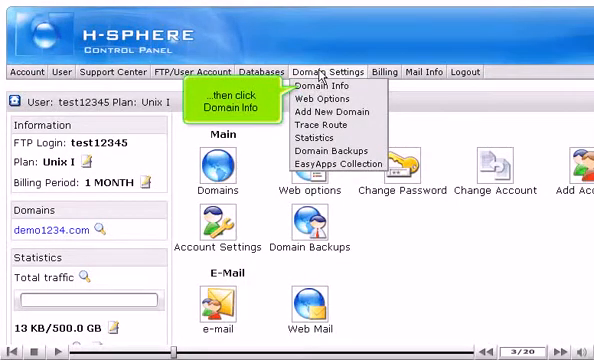
# Step: Open demo1234.com's Edit Domain page and scroll to its web service options
pyautogui.click(316, 91)
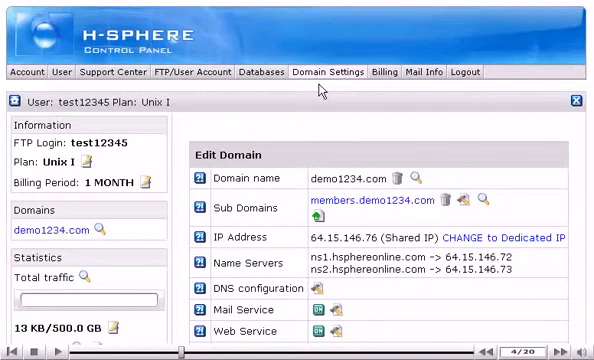
pyautogui.scroll(-3)
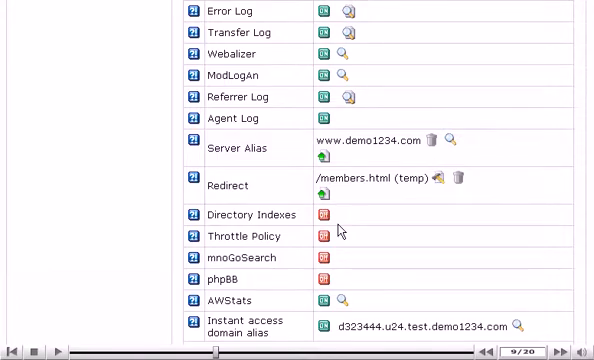
# Step: Switch Directory Indexes on and enter index.html as the index page name
pyautogui.click(325, 214)
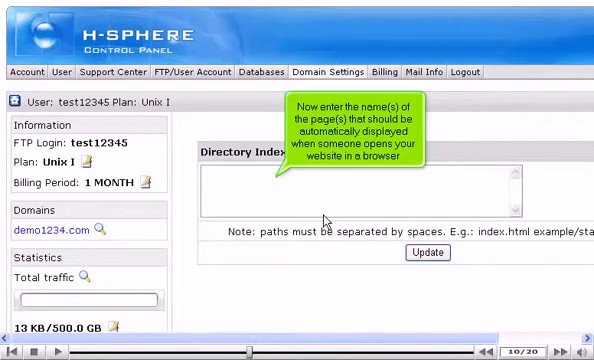
pyautogui.write('index.')
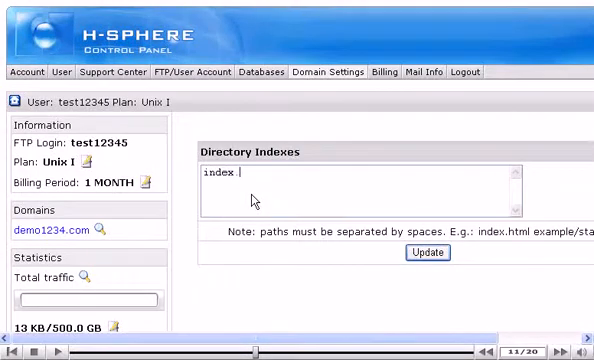
pyautogui.write('.html in')
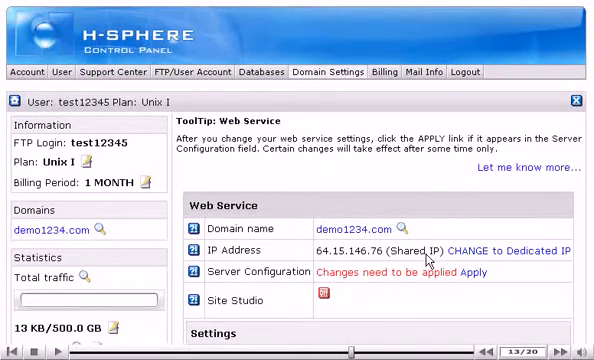
# Step: Apply pending web service changes and confirm Directory Indexes shows ON
pyautogui.click(463, 271)
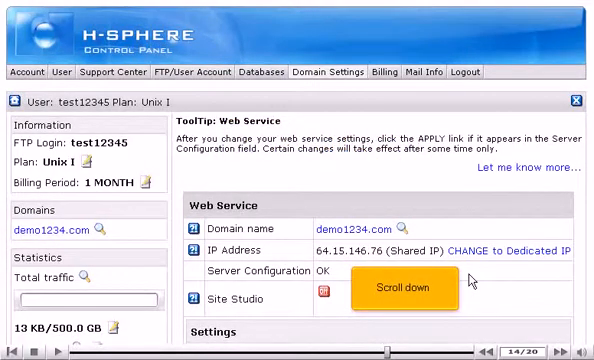
pyautogui.scroll(-3)
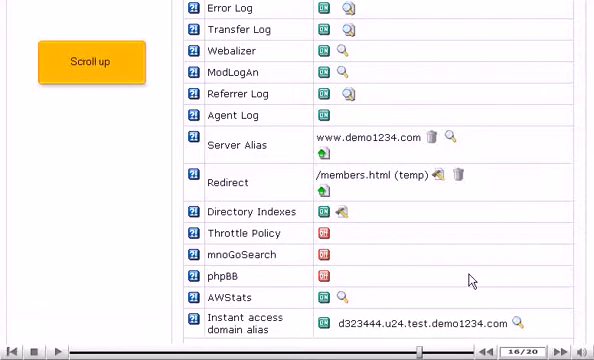
pyautogui.click(88, 61)
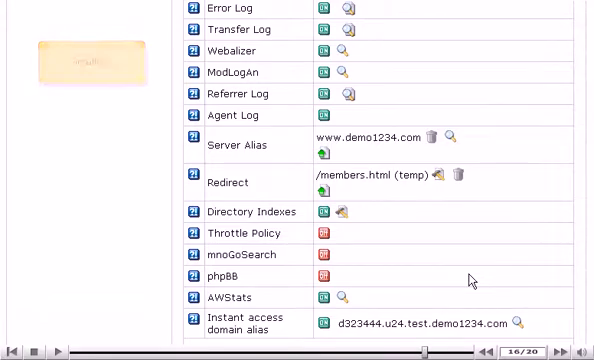